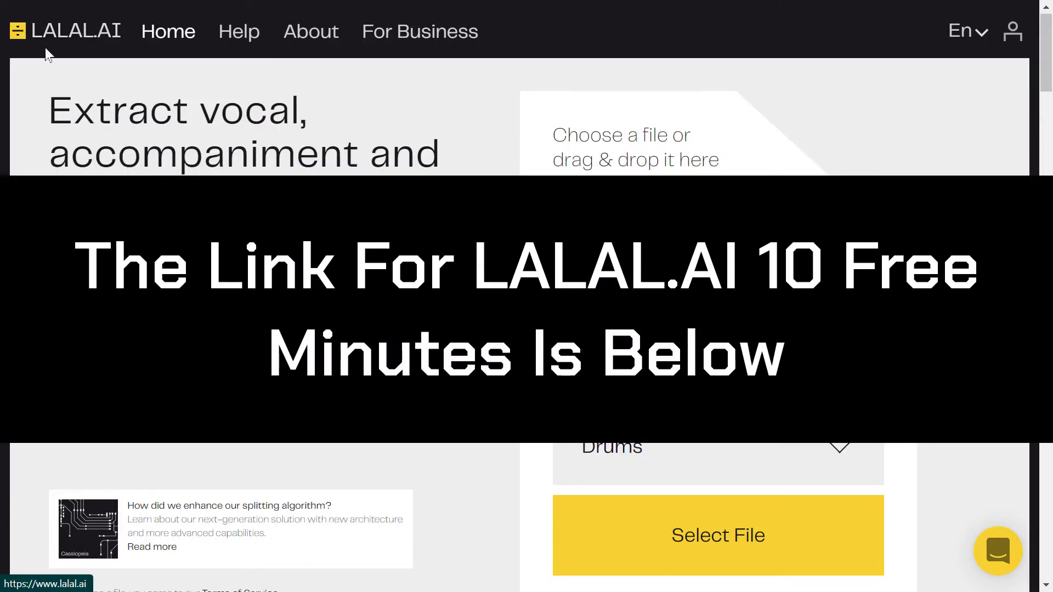
- Select Drums as the stem separation type and upload an audio file for processing
scroll("down", 3)
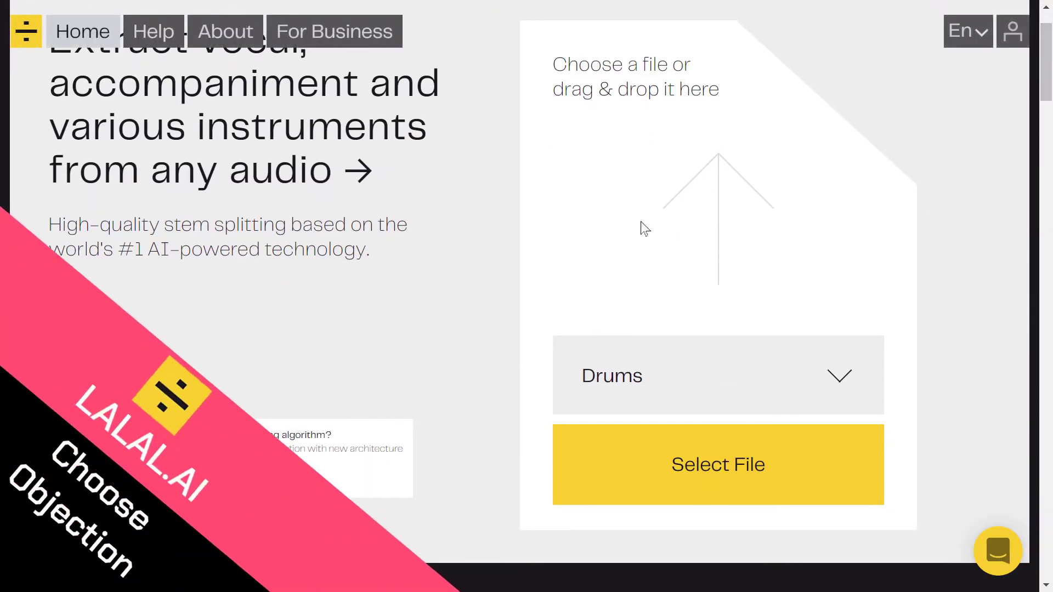
mouse_move(659, 380)
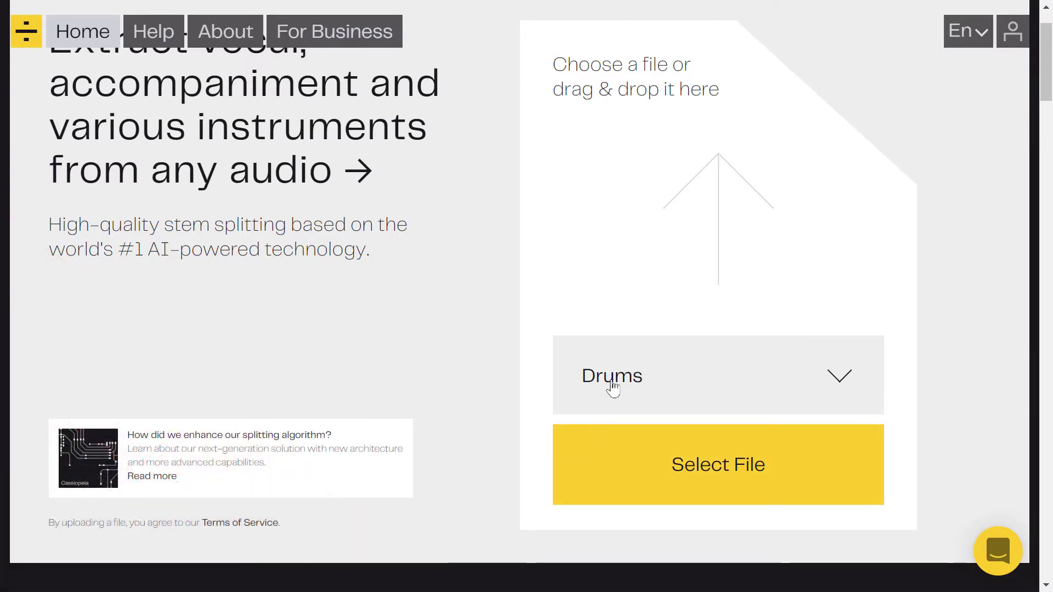
mouse_move(652, 443)
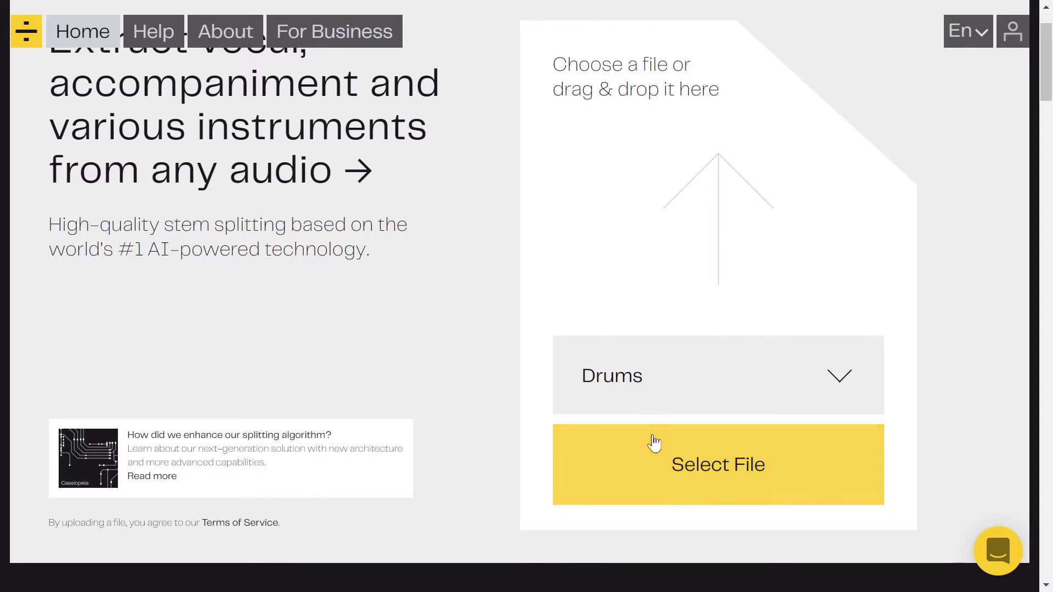
left_click(718, 375)
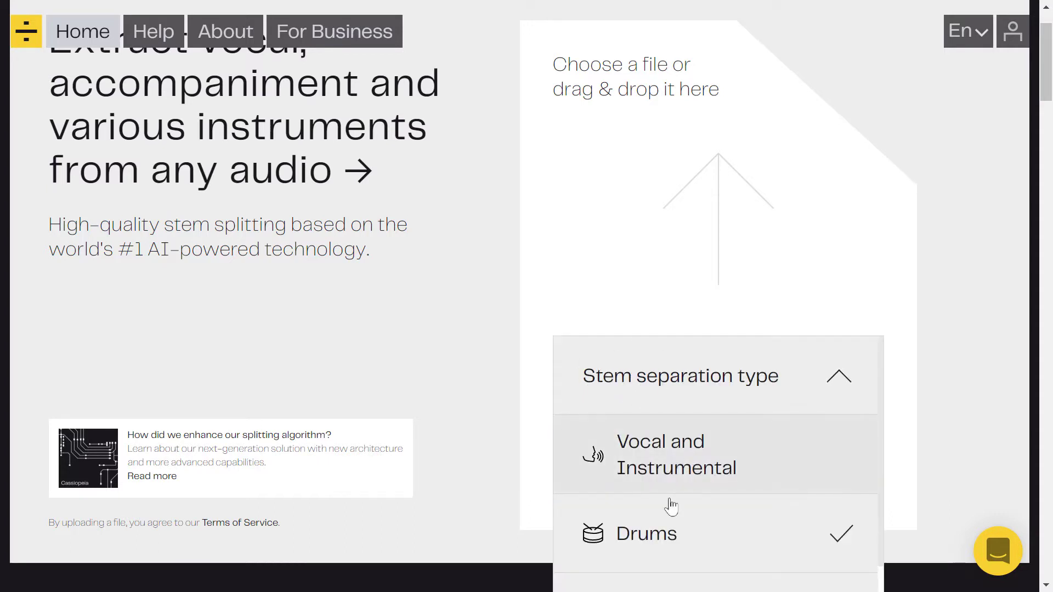
left_click(645, 533)
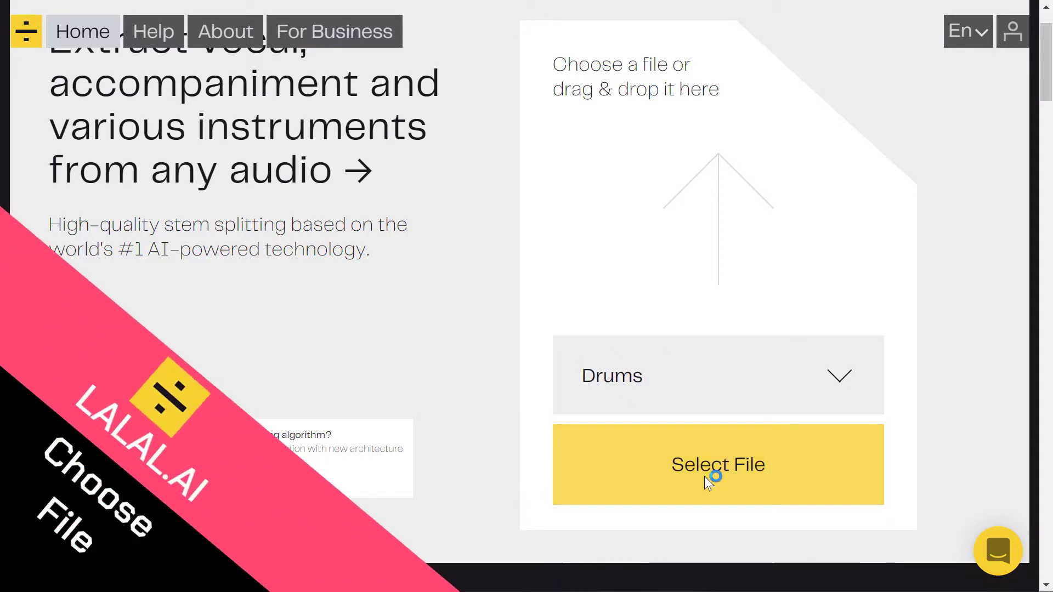
left_click(718, 464)
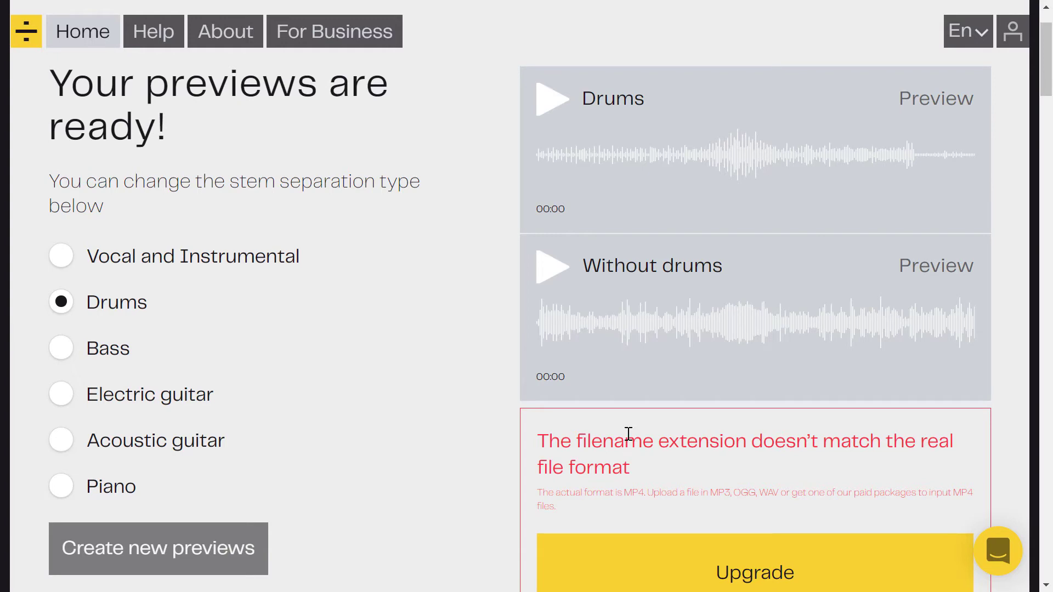
mouse_move(508, 414)
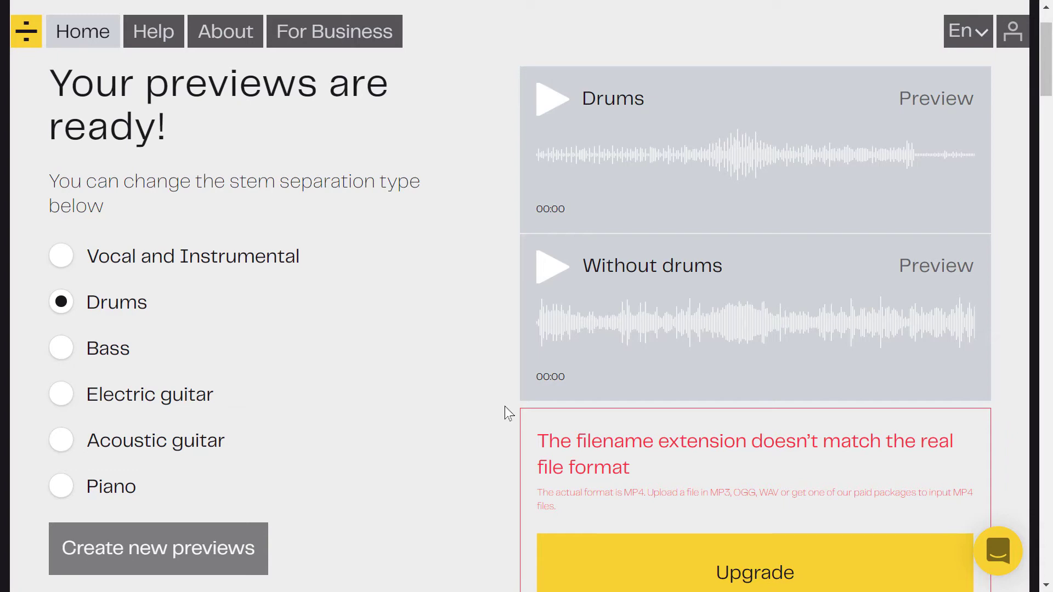
mouse_move(554, 397)
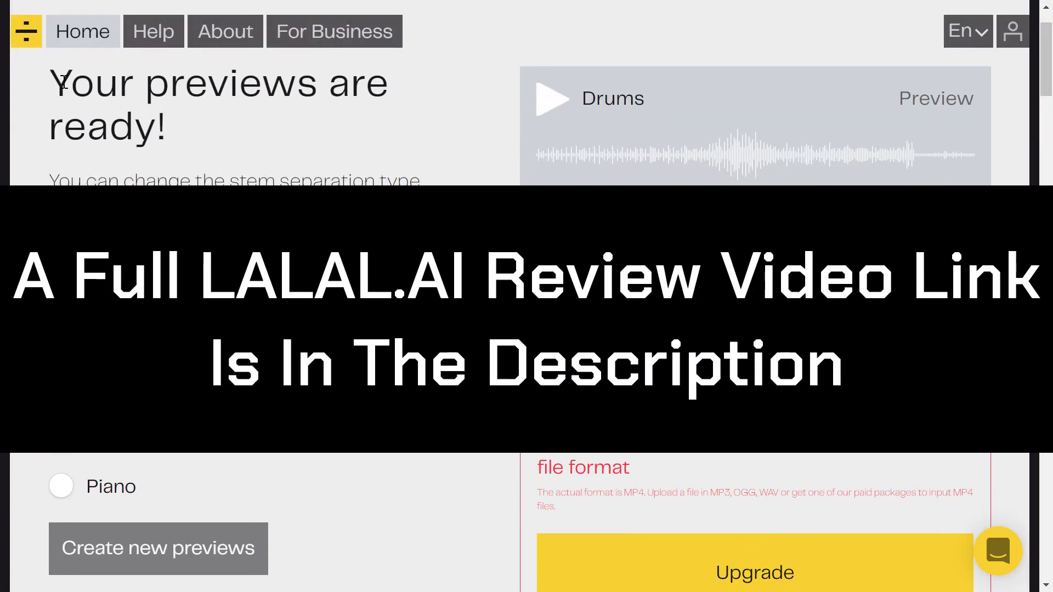
scroll("down", 3)
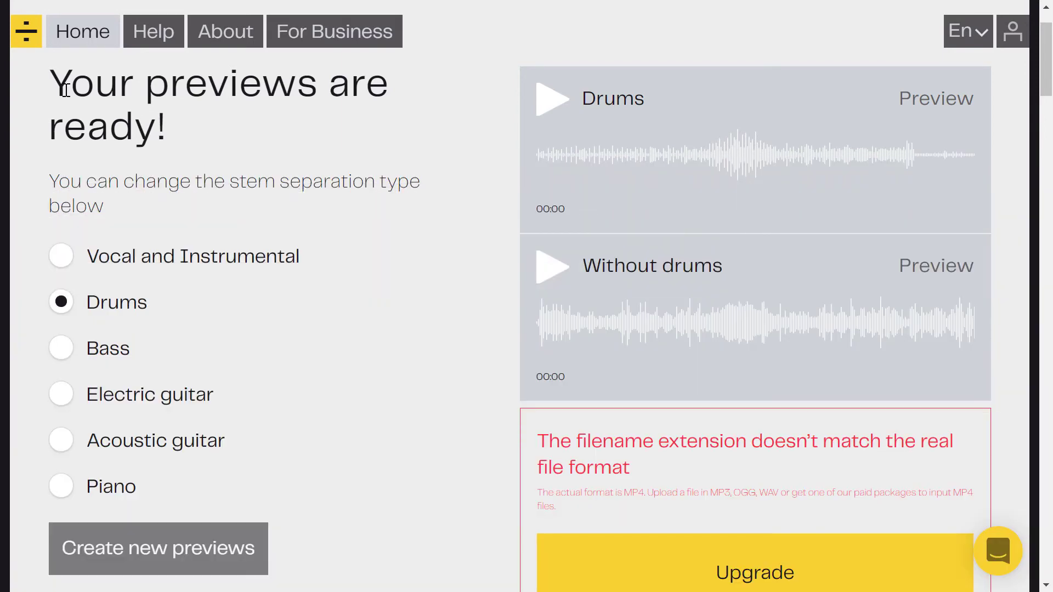
mouse_move(559, 129)
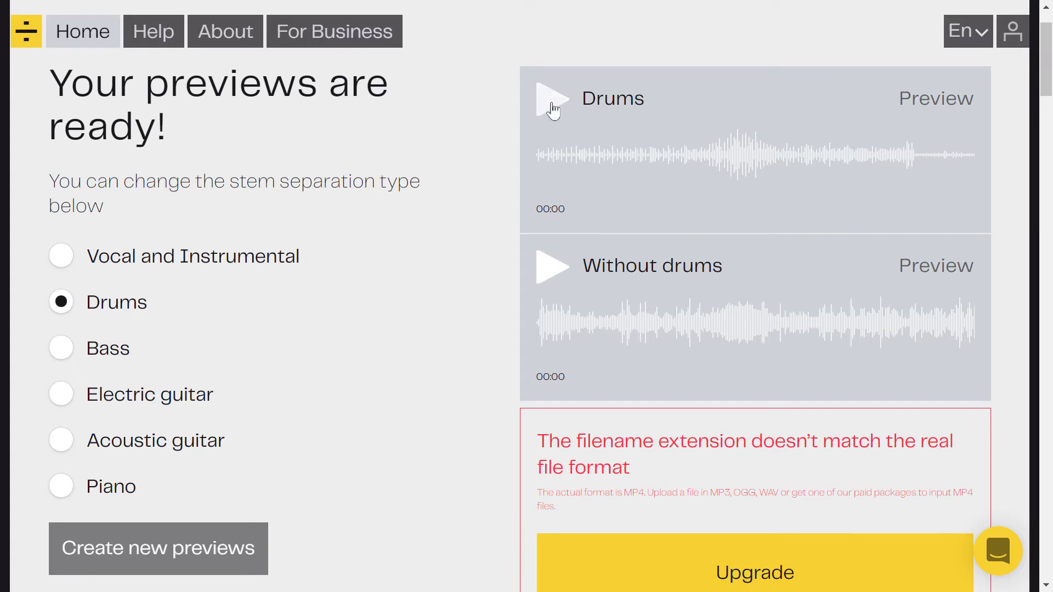
mouse_move(552, 111)
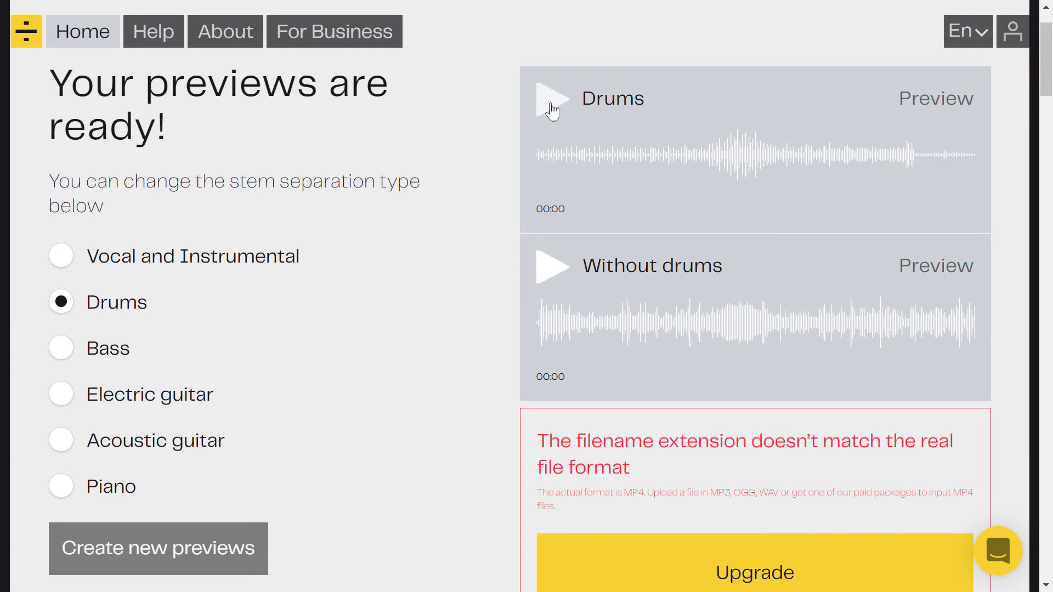
- Play the separated Drums stem preview through to 00:11
left_click(553, 99)
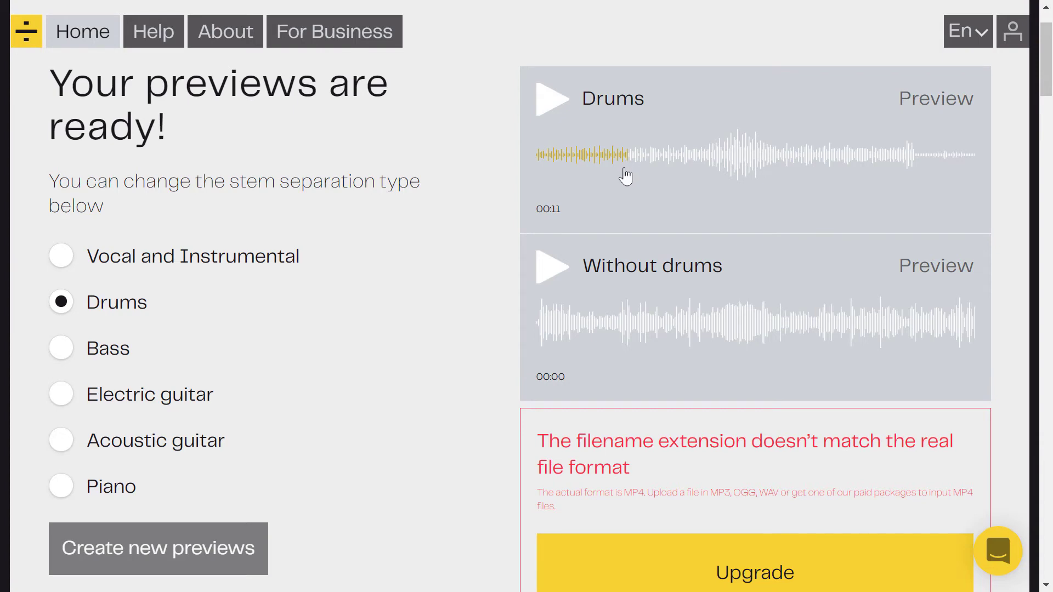
mouse_move(588, 270)
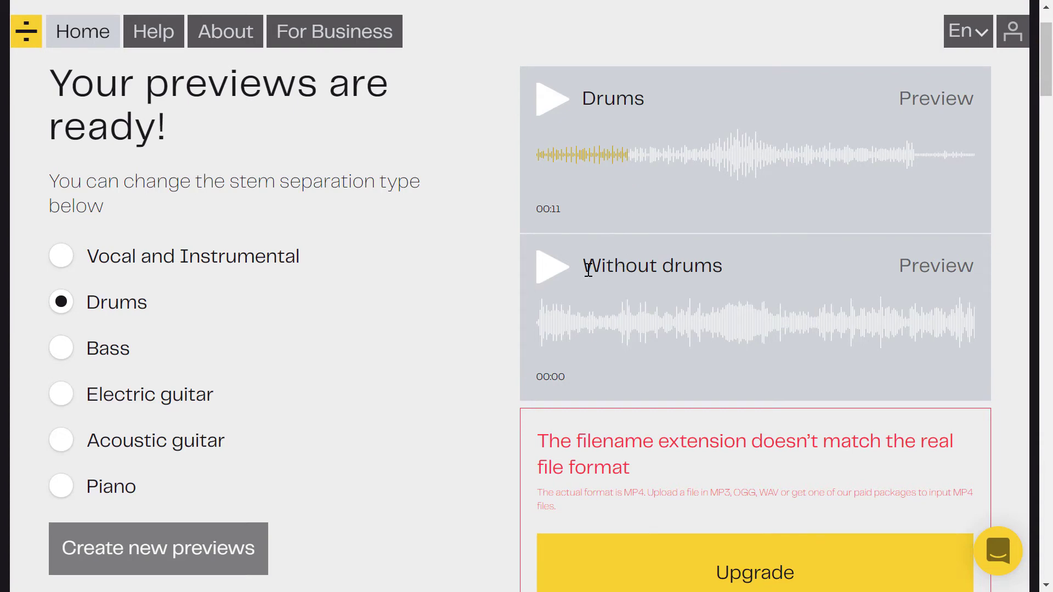
mouse_move(561, 290)
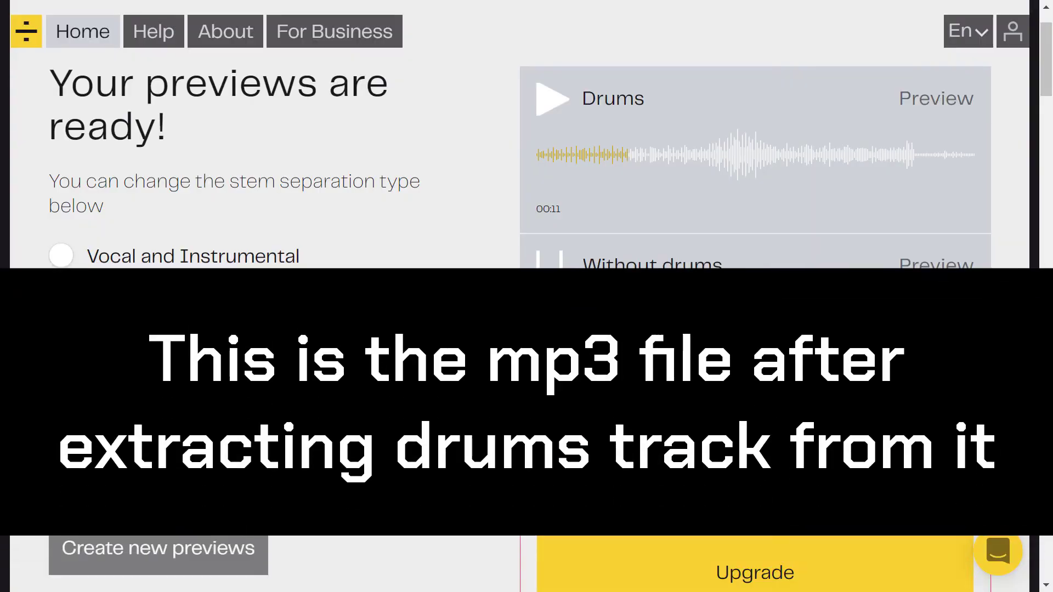
- Play the Without drums track preview through to 00:12
left_click(60, 303)
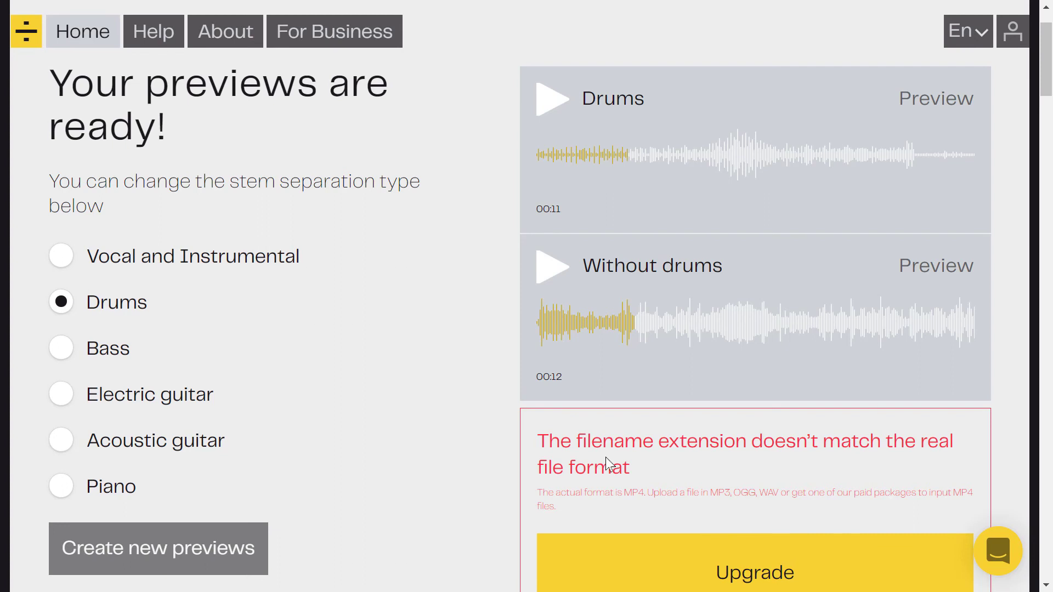
mouse_move(682, 420)
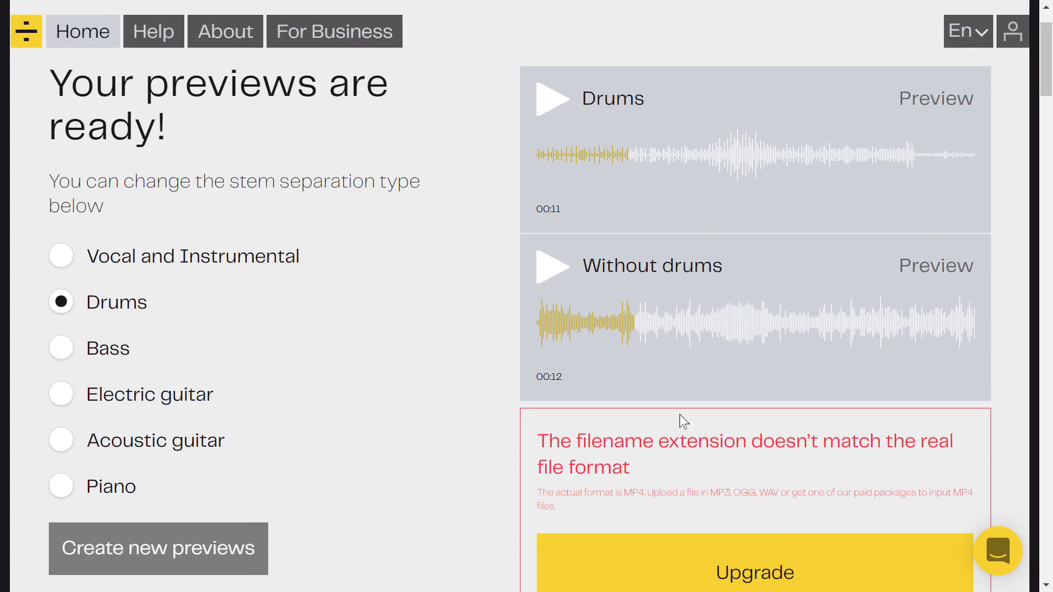